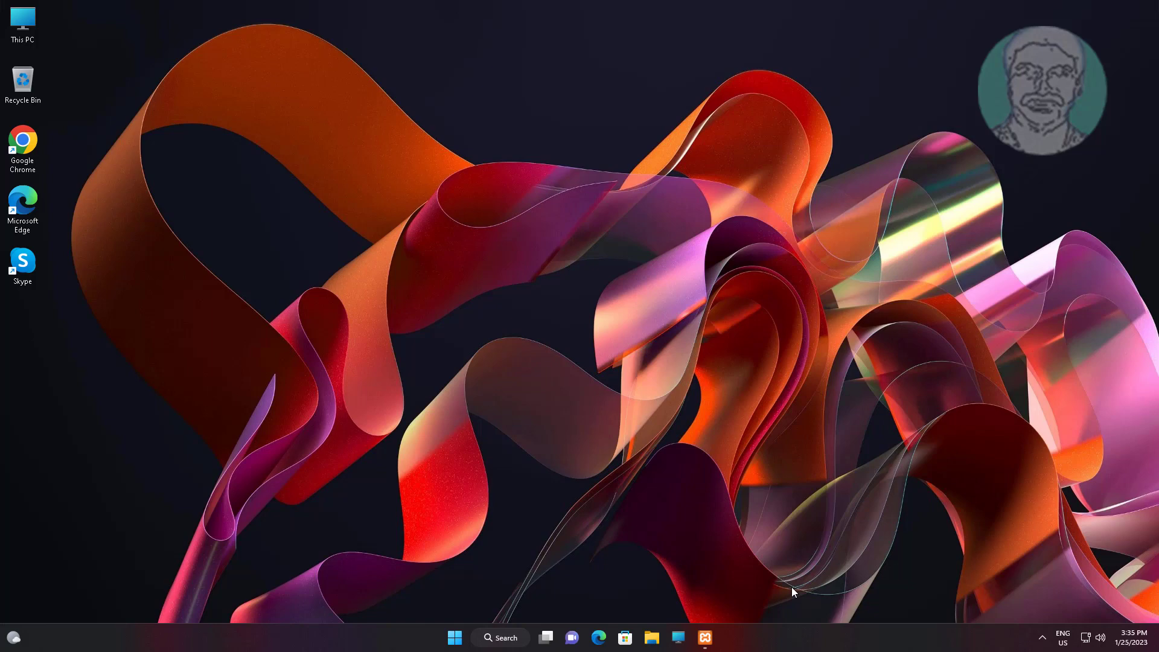
# Stop the MySQL service in XAMPP and list its configuration files
pyautogui.click(703, 636)
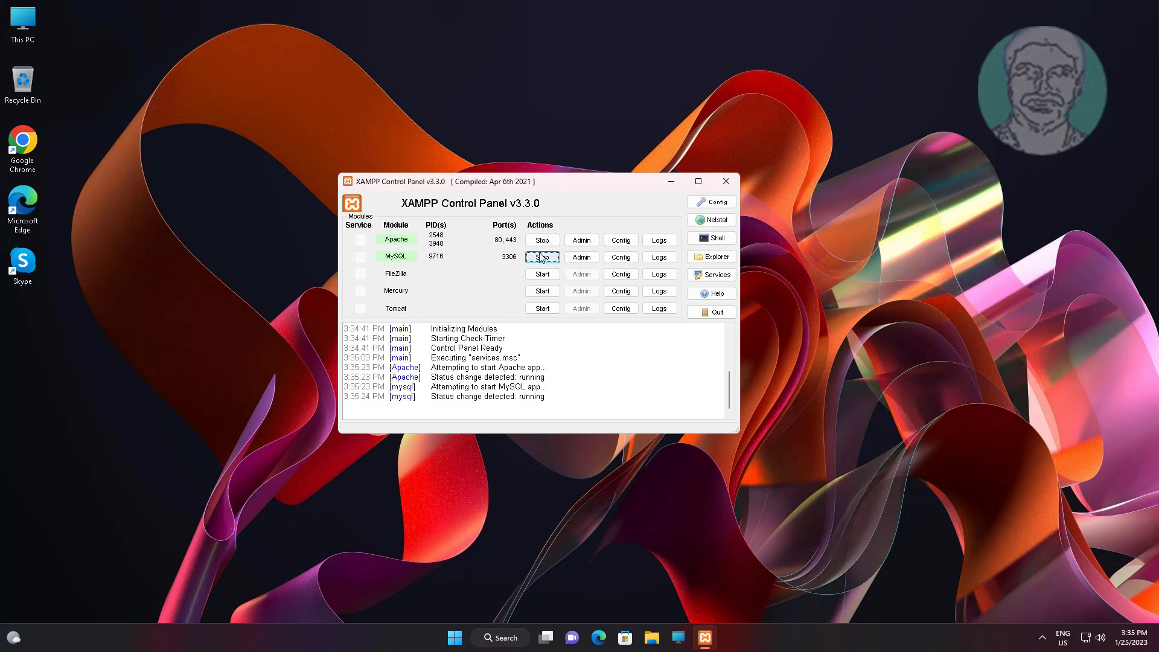
pyautogui.click(541, 256)
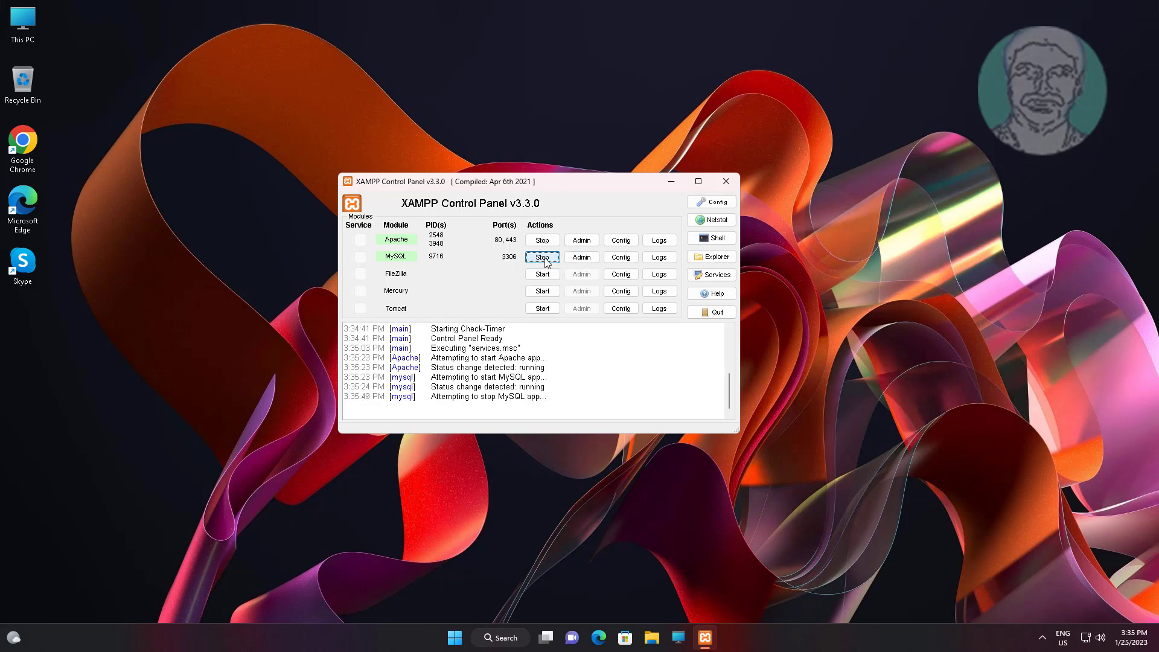
pyautogui.click(620, 256)
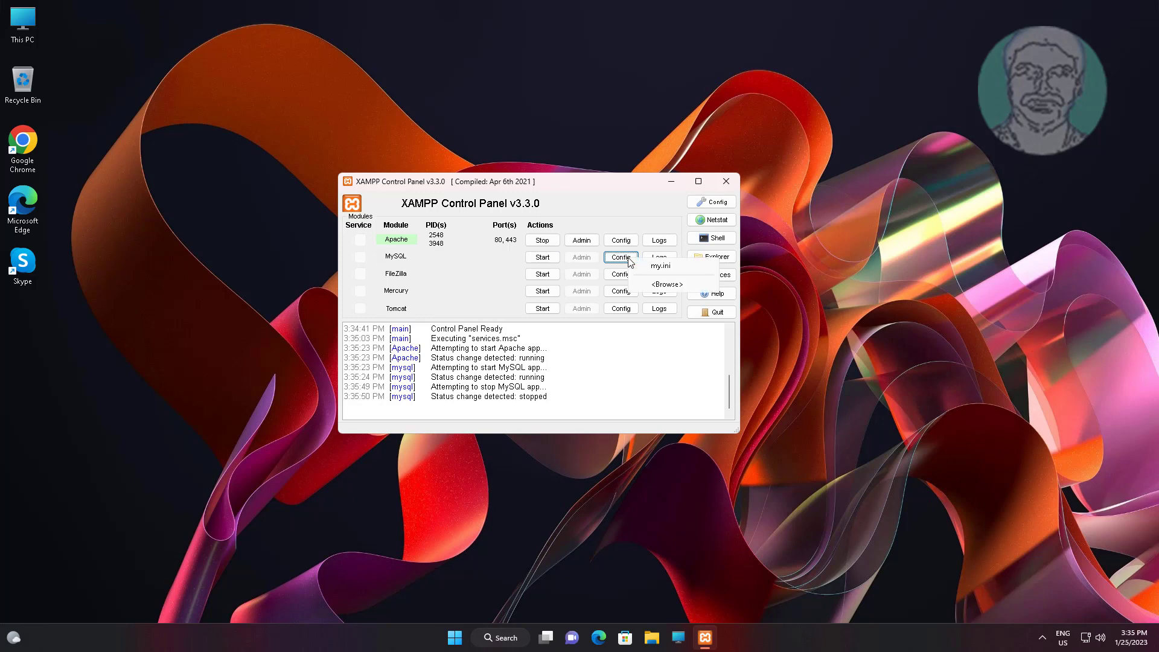
pyautogui.click(659, 266)
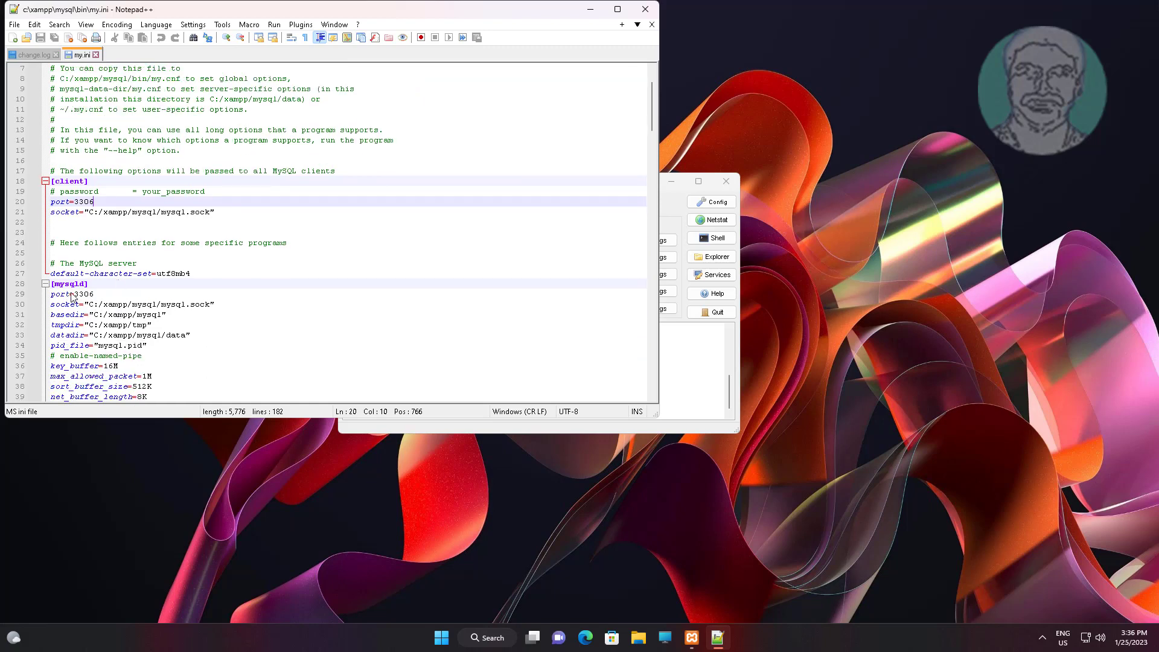
pyautogui.doubleClick(82, 294)
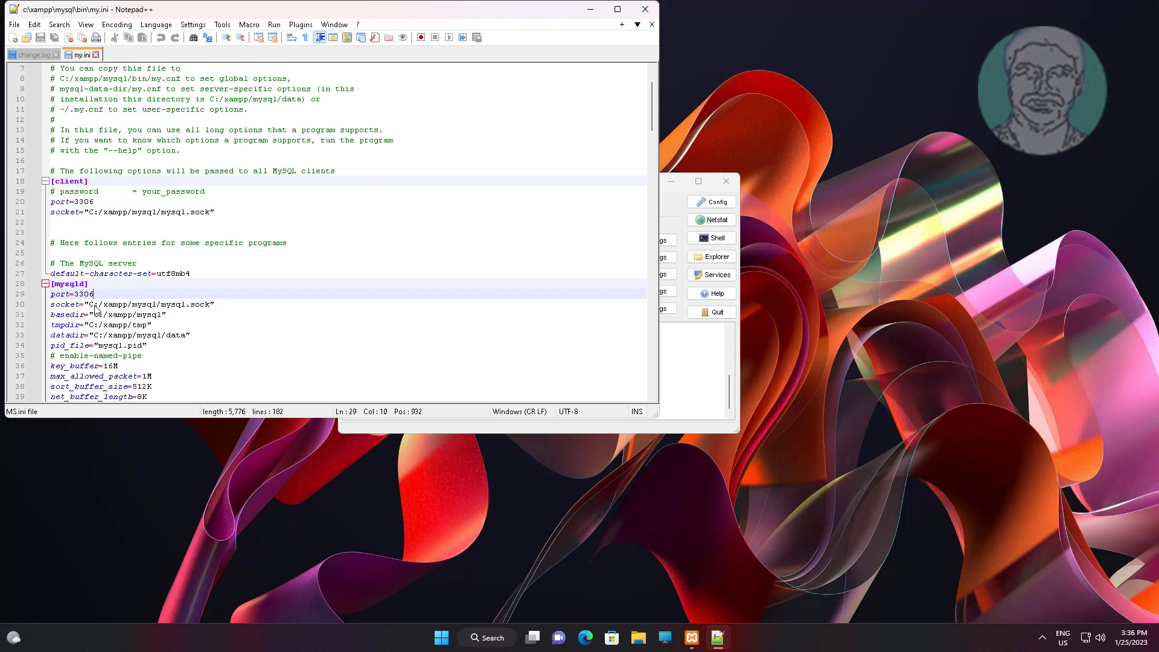
pyautogui.click(644, 8)
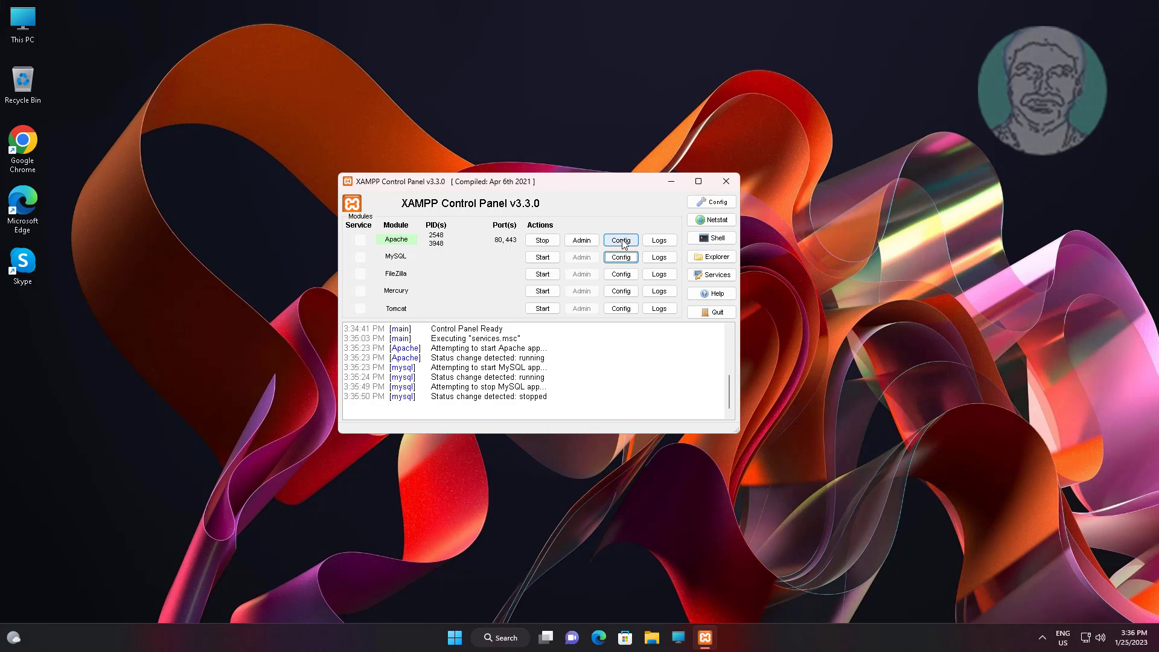
# Open phpMyAdmin's config.inc.php in Notepad via Apache's Config > Browse [phpMyAdmin]
pyautogui.click(619, 239)
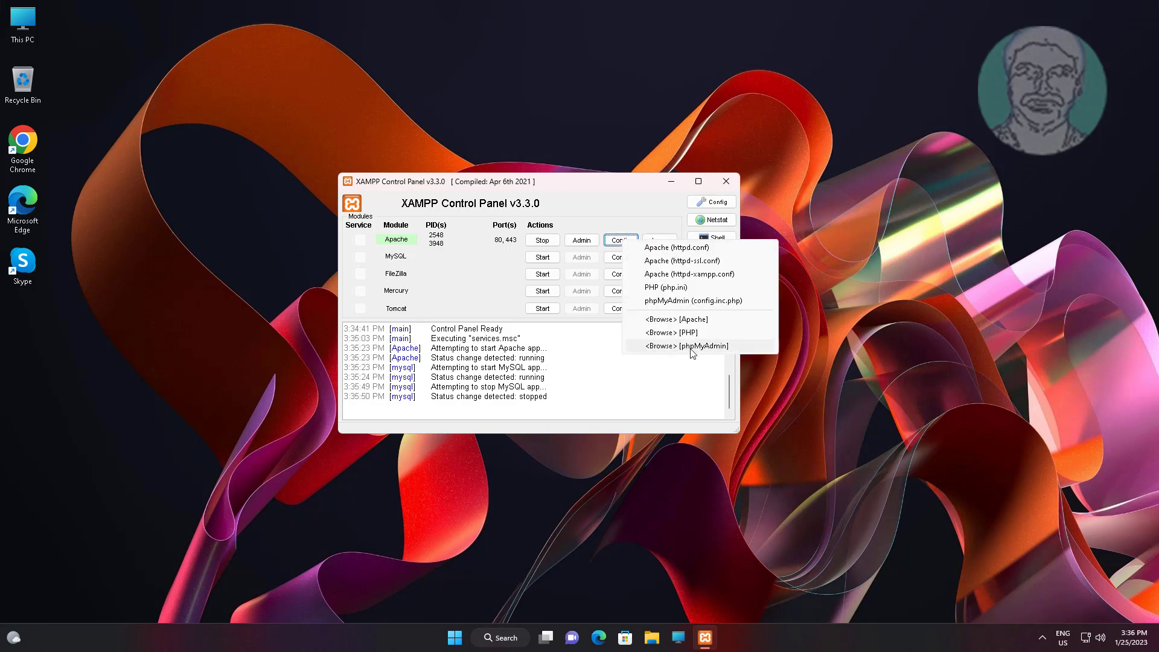
pyautogui.click(687, 346)
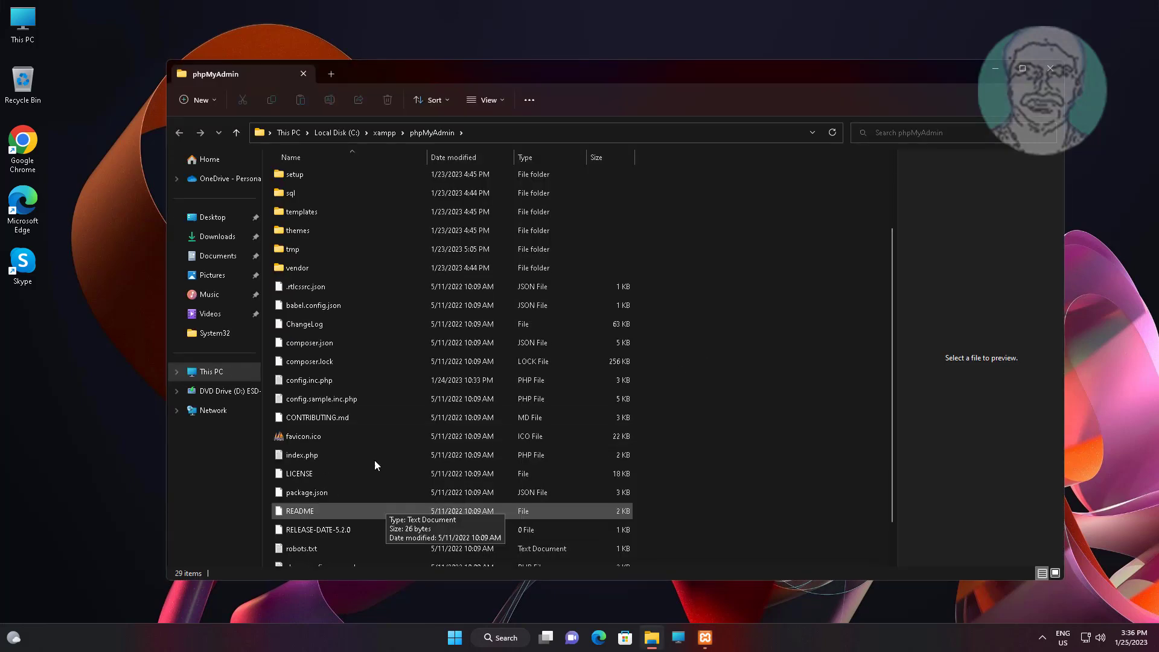
pyautogui.click(309, 380)
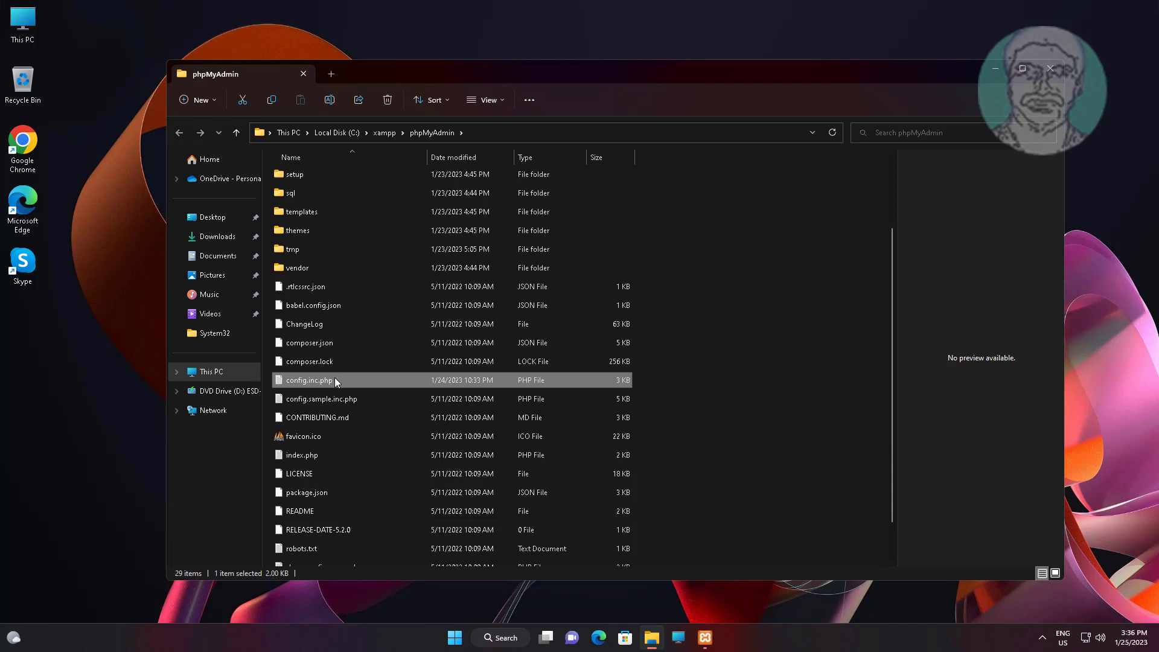
pyautogui.doubleClick(307, 379)
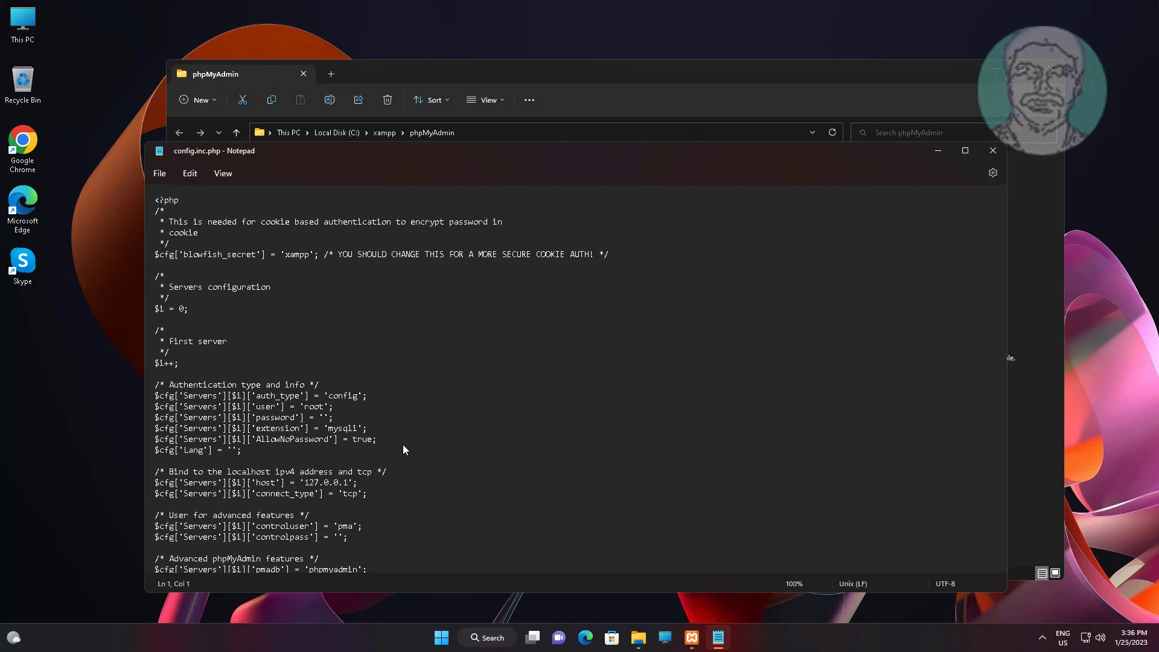
pyautogui.scroll(-3)
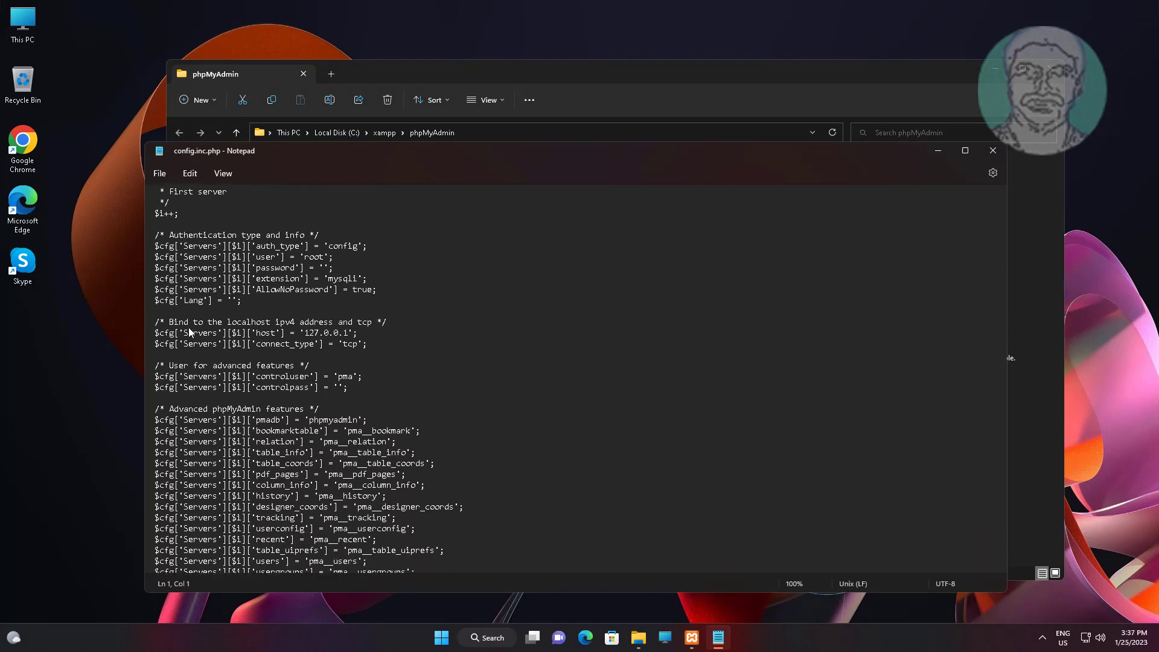
pyautogui.moveTo(359, 331)
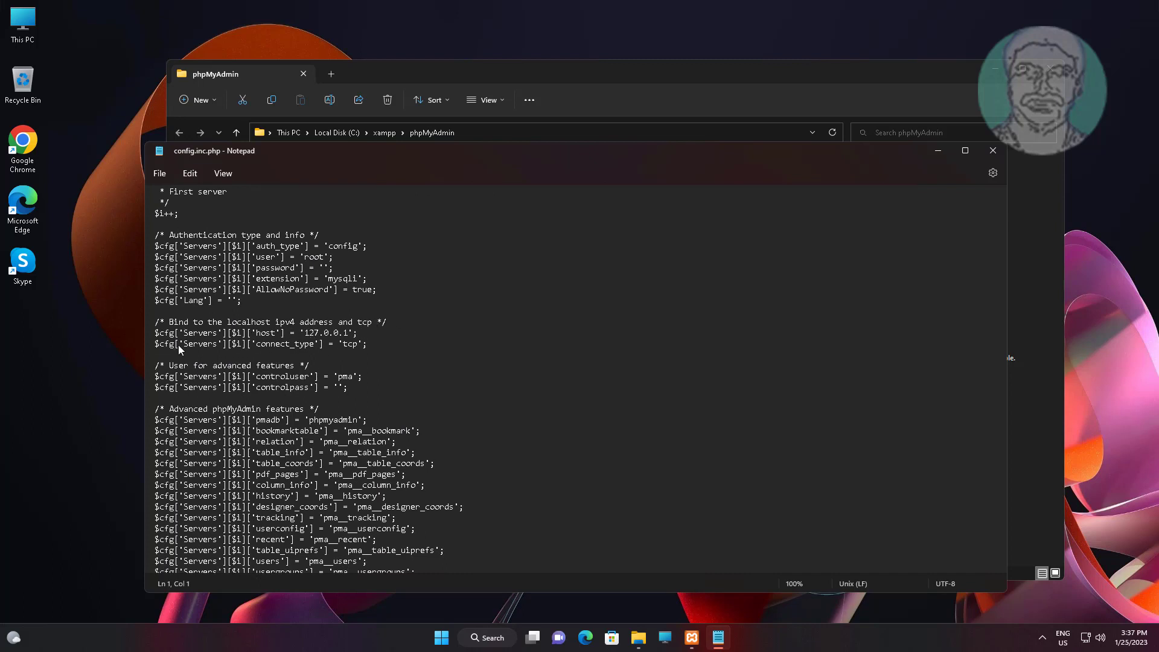
pyautogui.moveTo(285, 333); pyautogui.dragTo(355, 333)
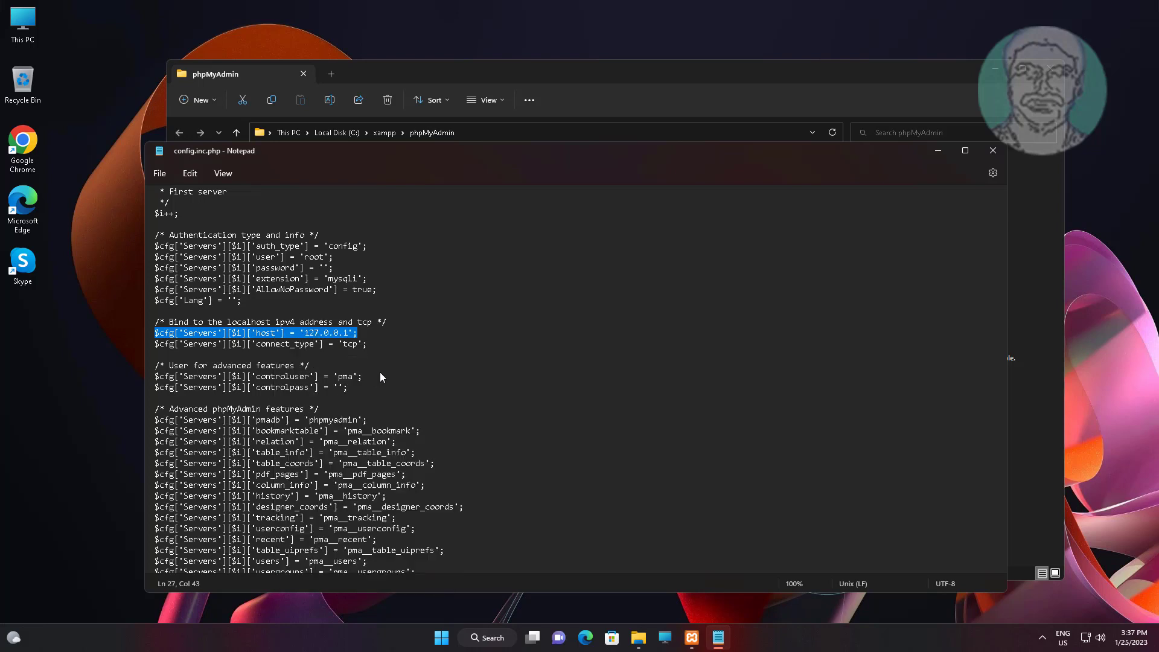
# Add $cfg['Servers'][$i]['port'] = '3306' below the host line and save config.inc.php
pyautogui.click(369, 333)
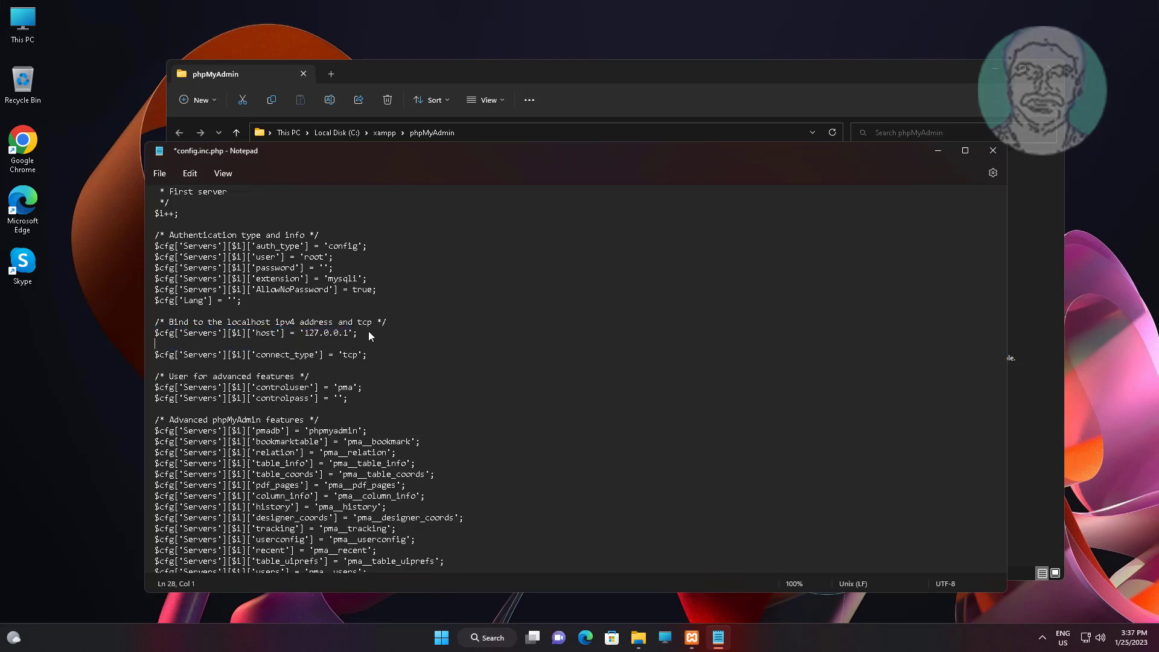
pyautogui.write("$cfg['Servers'][$i]['host'] = '127.0.0.1';")
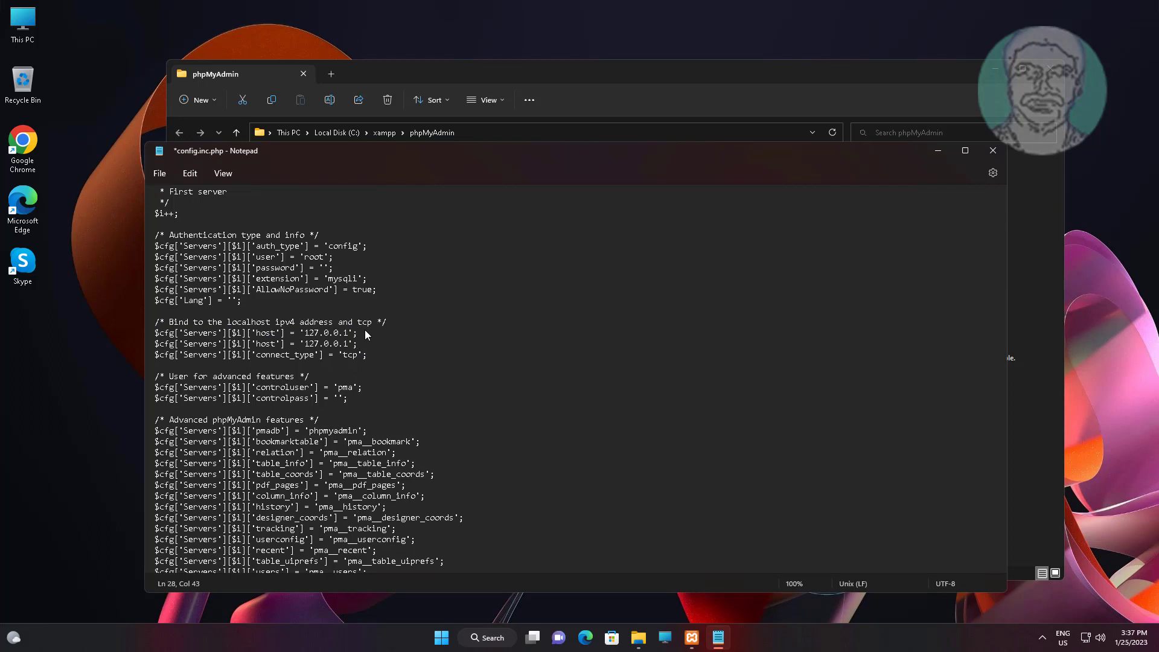
pyautogui.moveTo(256, 349)
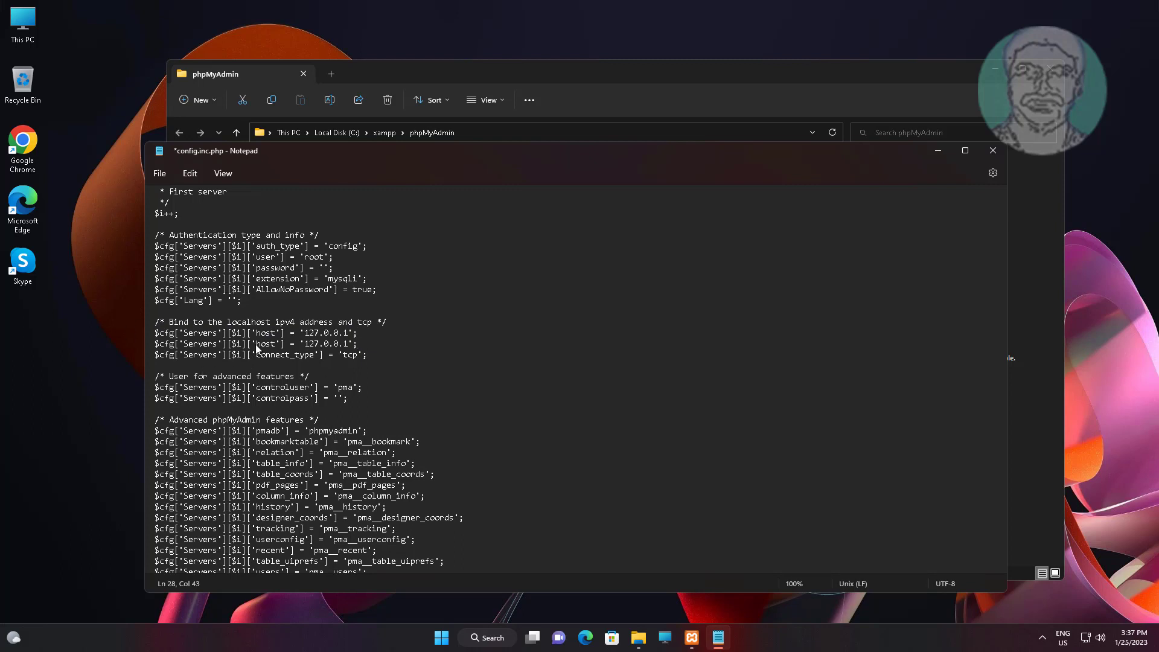
pyautogui.doubleClick(265, 342)
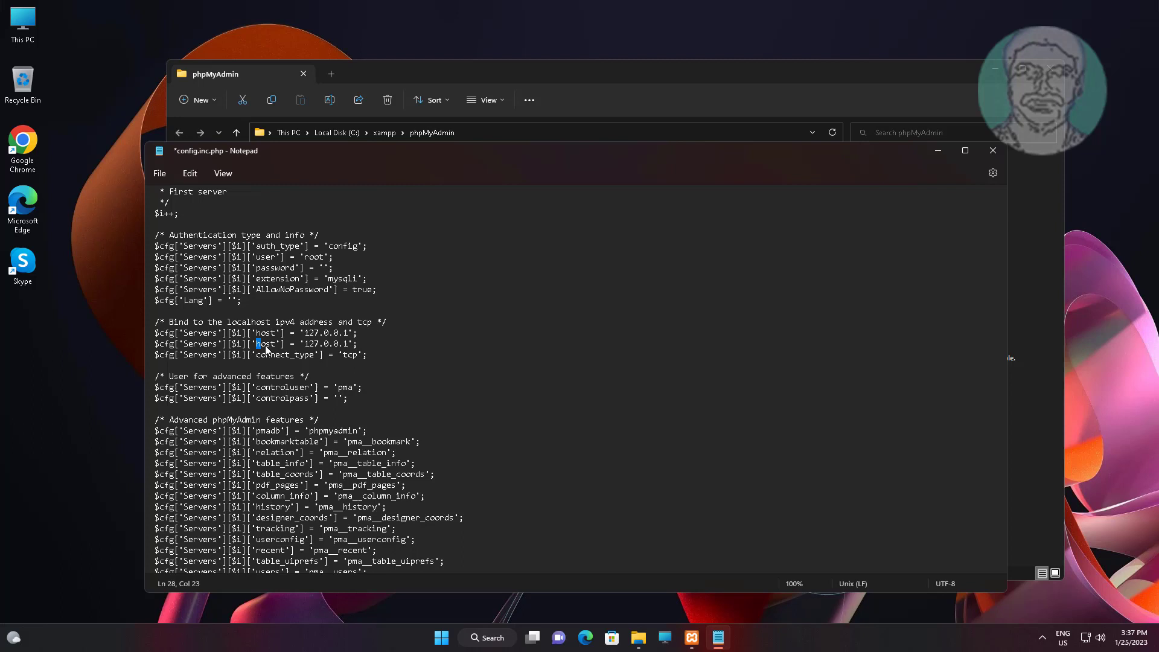
pyautogui.doubleClick(264, 344)
pyautogui.write('por')
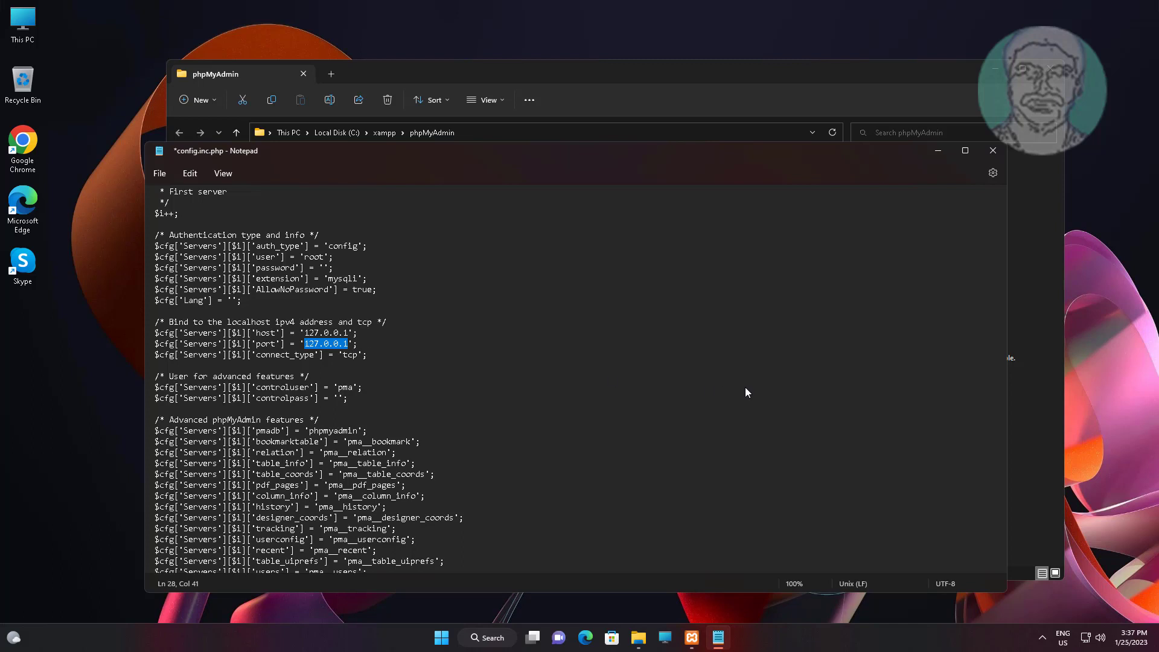
pyautogui.write('3306')
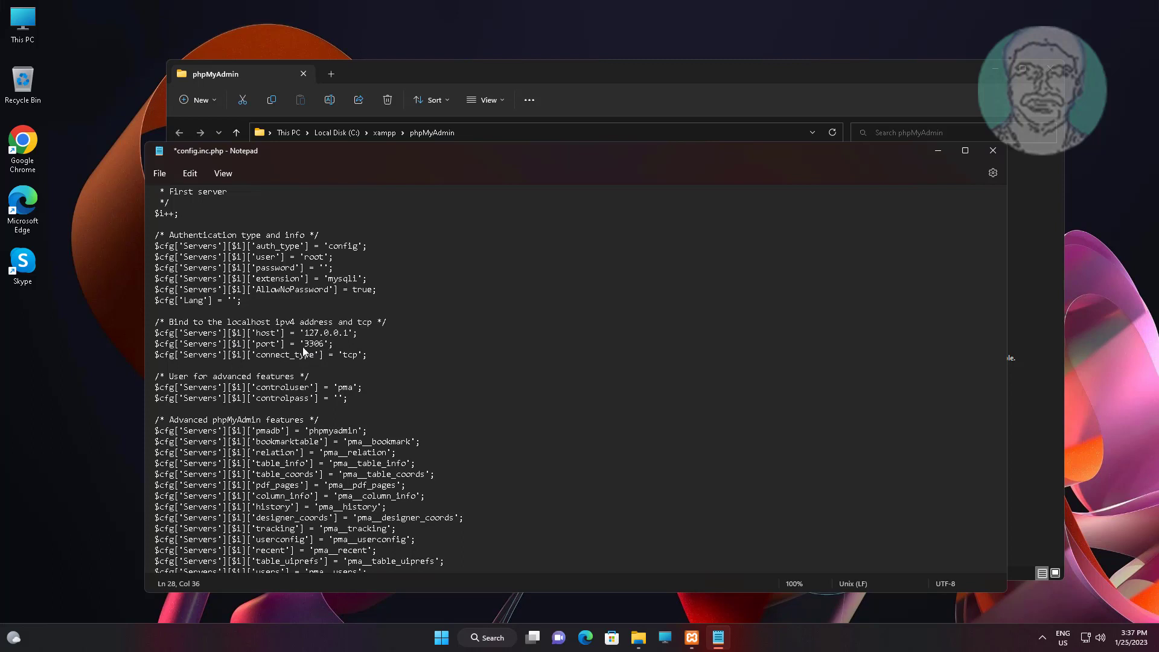
pyautogui.click(159, 173)
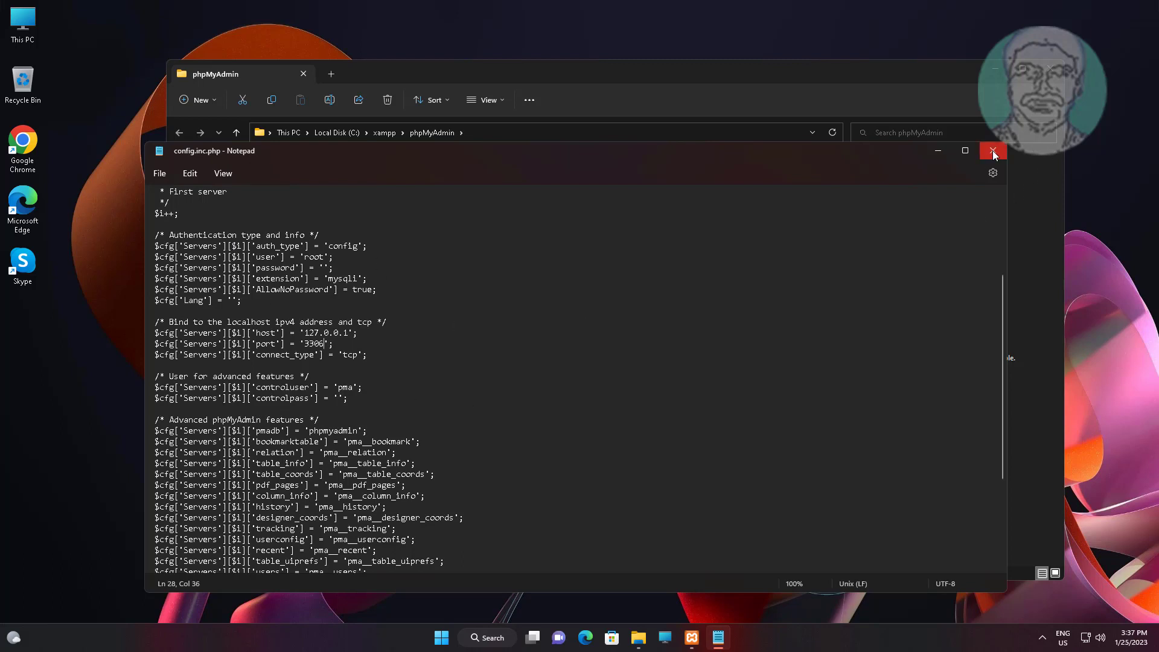
pyautogui.moveTo(993, 151)
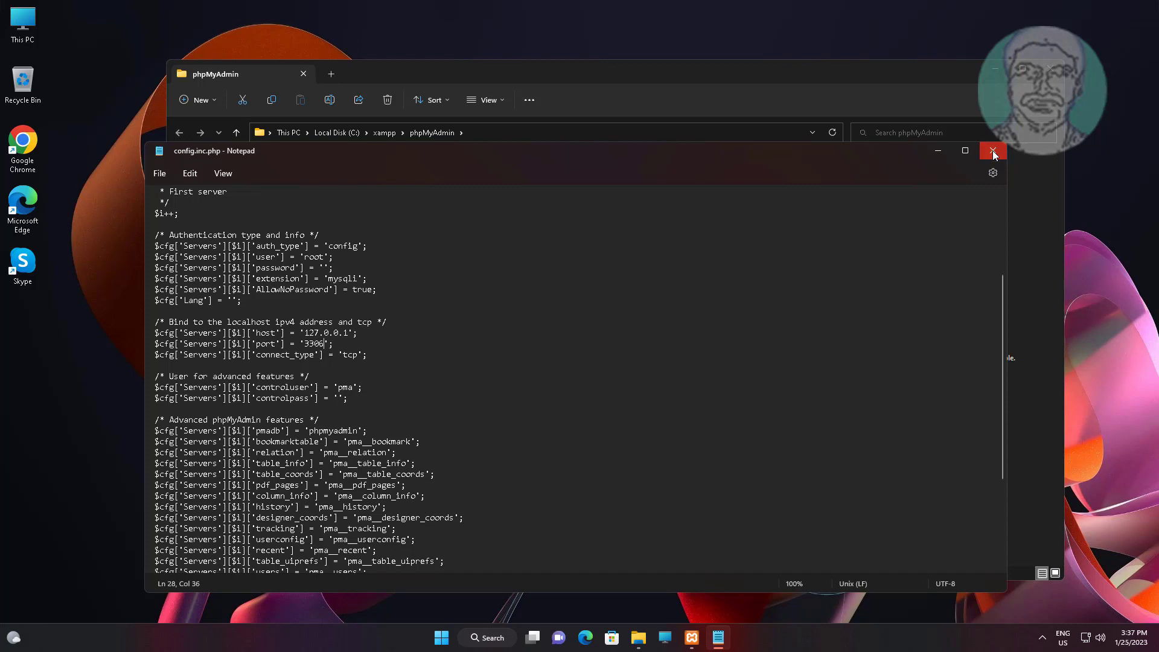
# Close Notepad and start MySQL again so it runs on port 3306
pyautogui.click(994, 151)
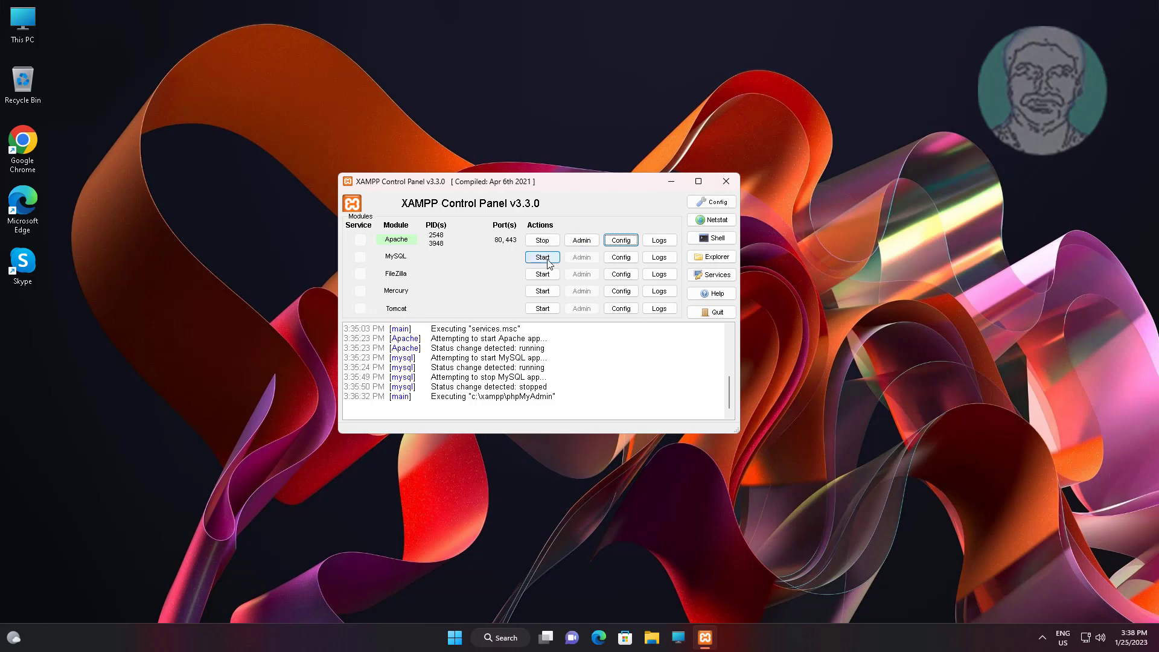
pyautogui.click(542, 256)
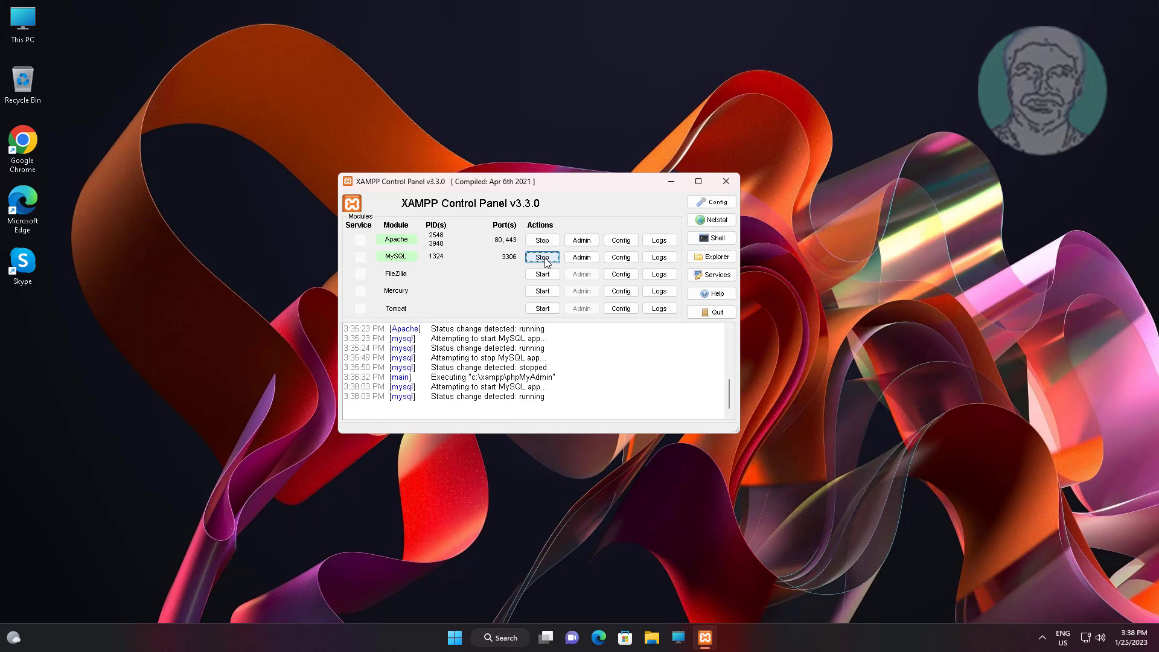
pyautogui.moveTo(467, 296)
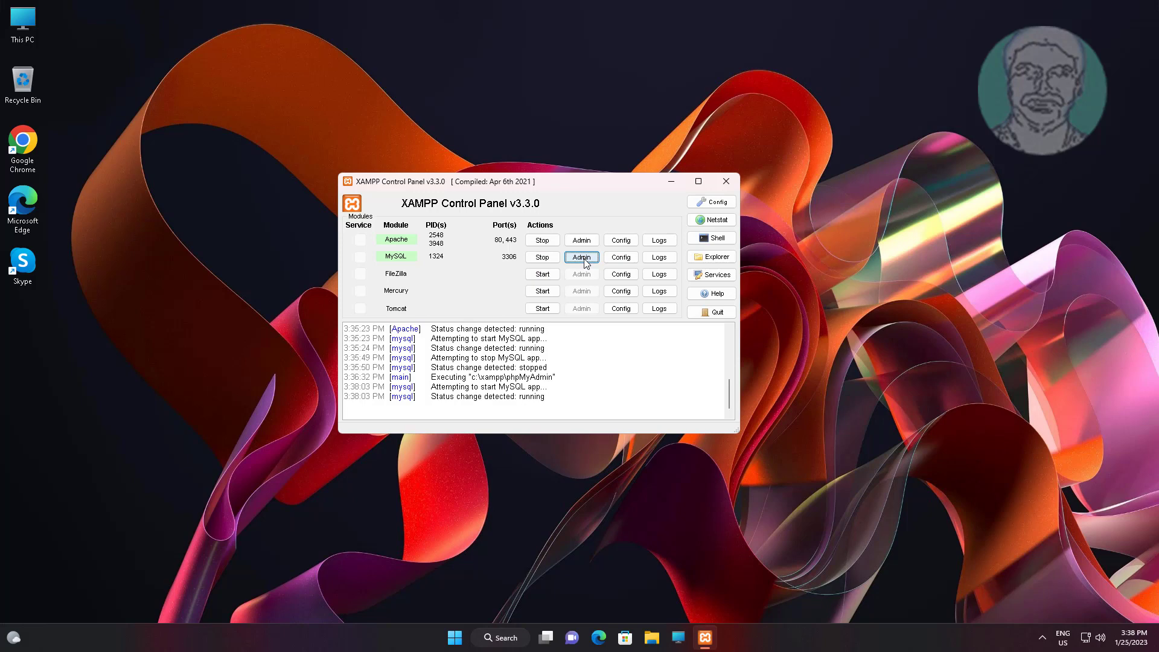
pyautogui.click(581, 256)
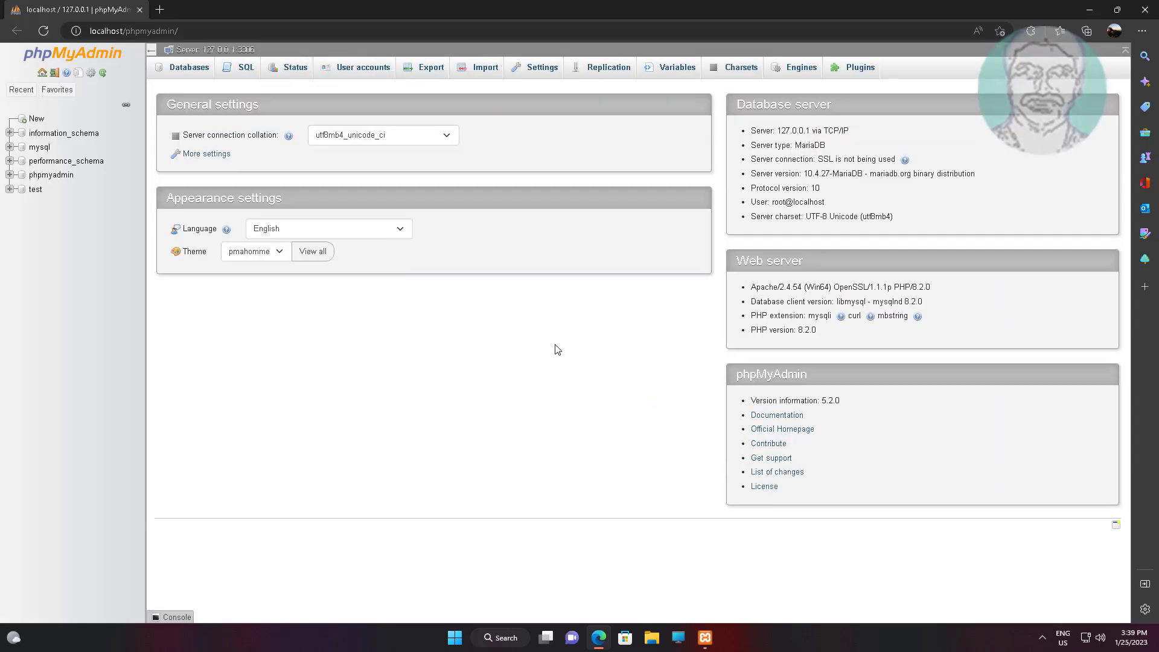
pyautogui.moveTo(707, 239)
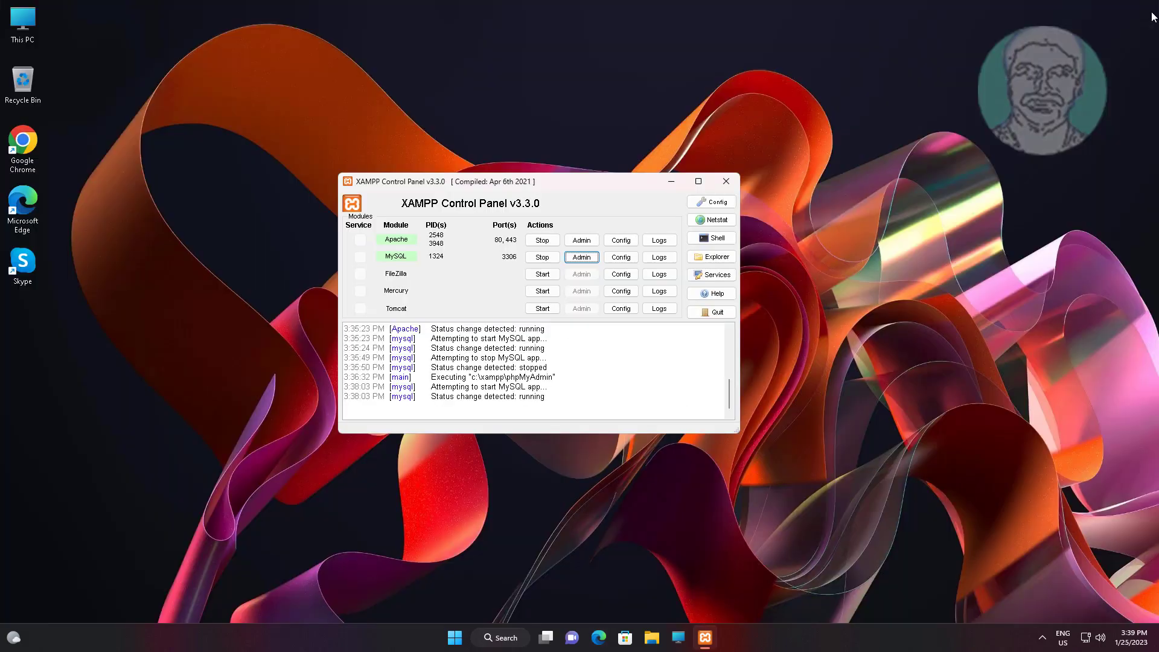
pyautogui.moveTo(706, 247)
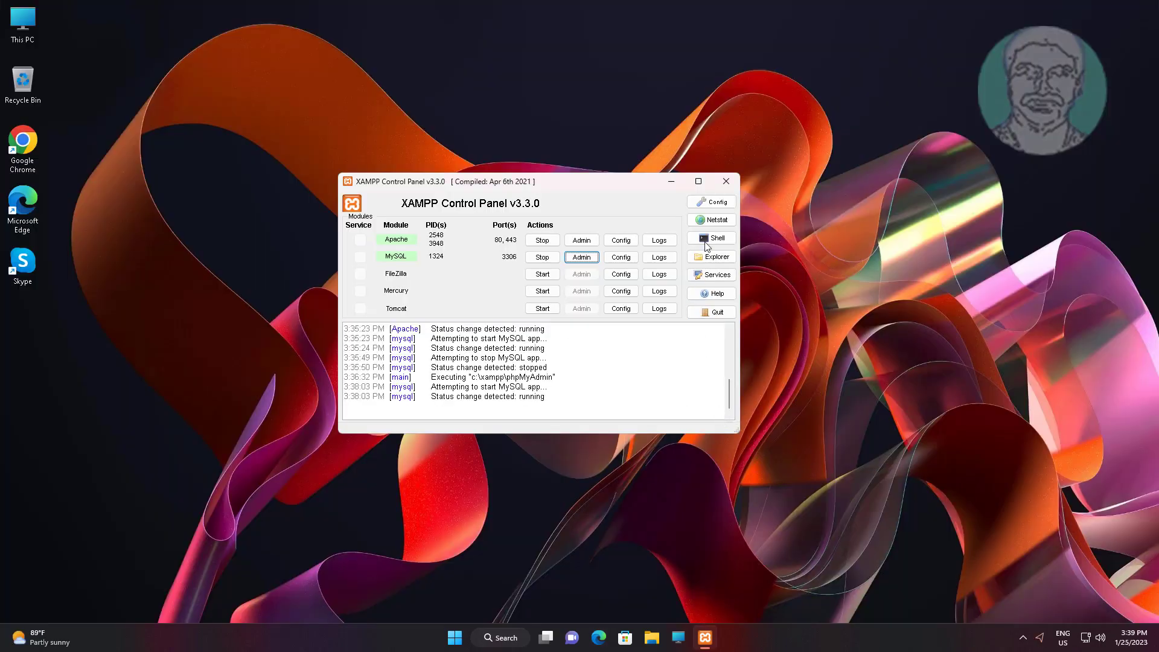